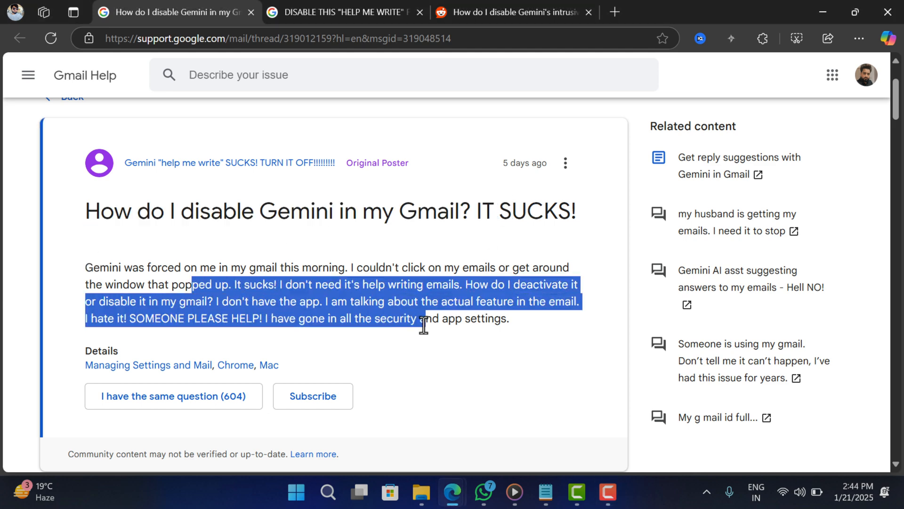
Step: Switch to the 'DISABLE THIS "HELP ME WRITE" FEATURE' support thread tab
{"action": "left_click", "coordinate": [343, 11]}
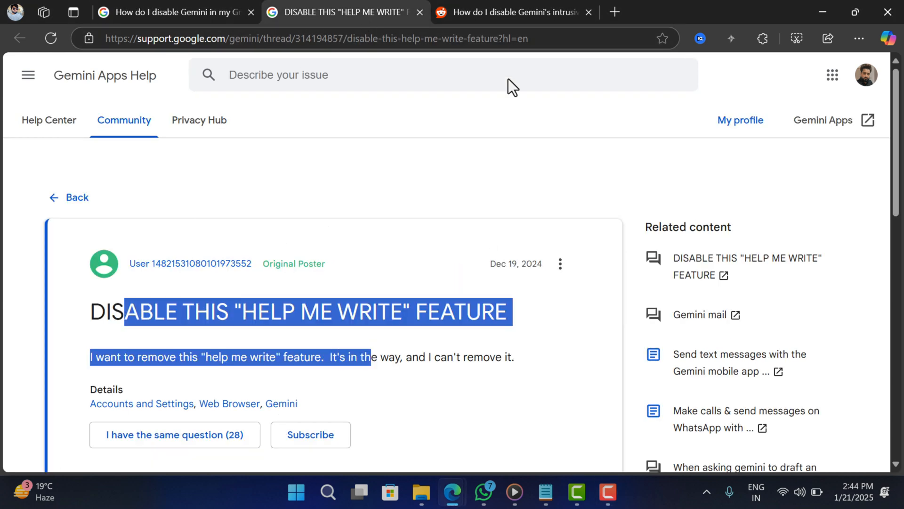
{"action": "left_click", "coordinate": [512, 12]}
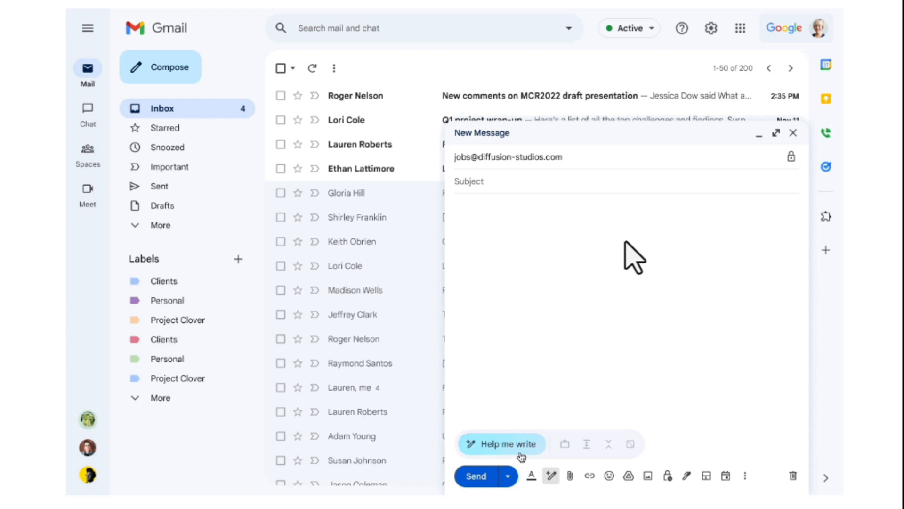
Step: Ask Help me write to create a cover letter for a job
{"action": "left_click", "coordinate": [501, 444]}
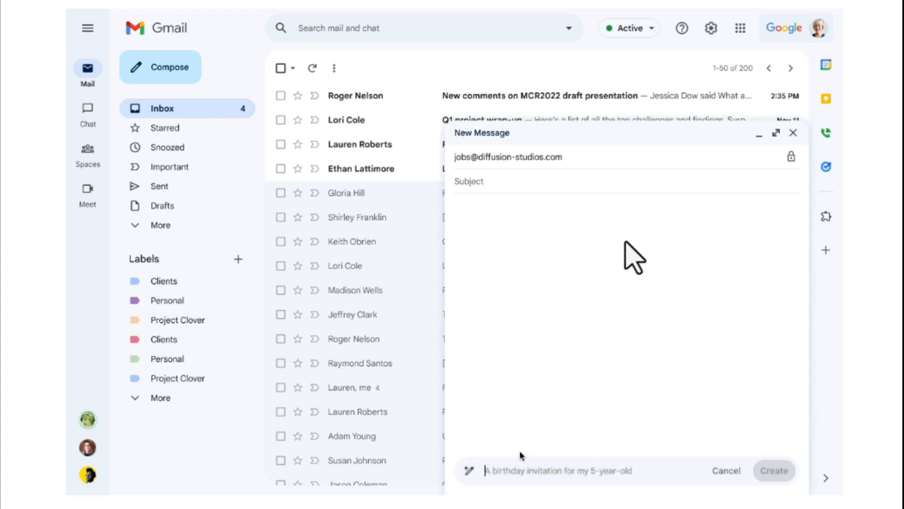
{"action": "type", "text": "Write a cover letter for a job in marke"}
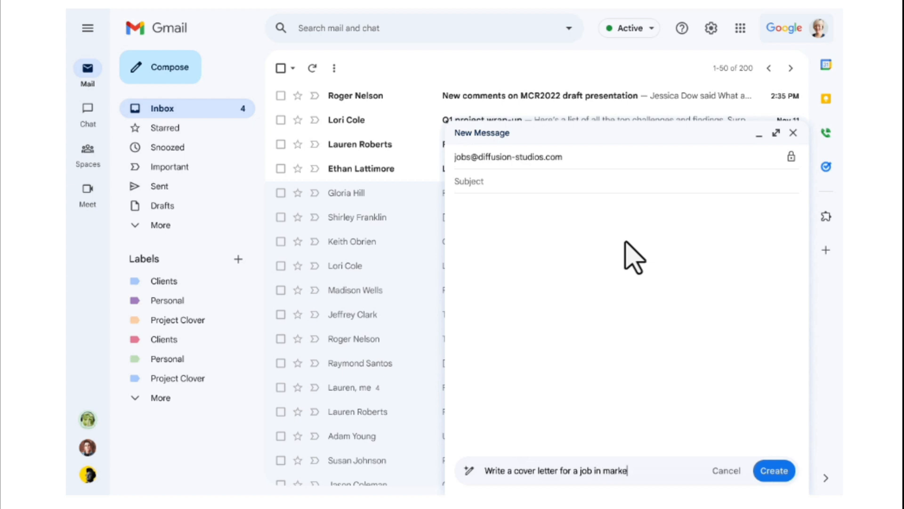
{"action": "left_click", "coordinate": [774, 470]}
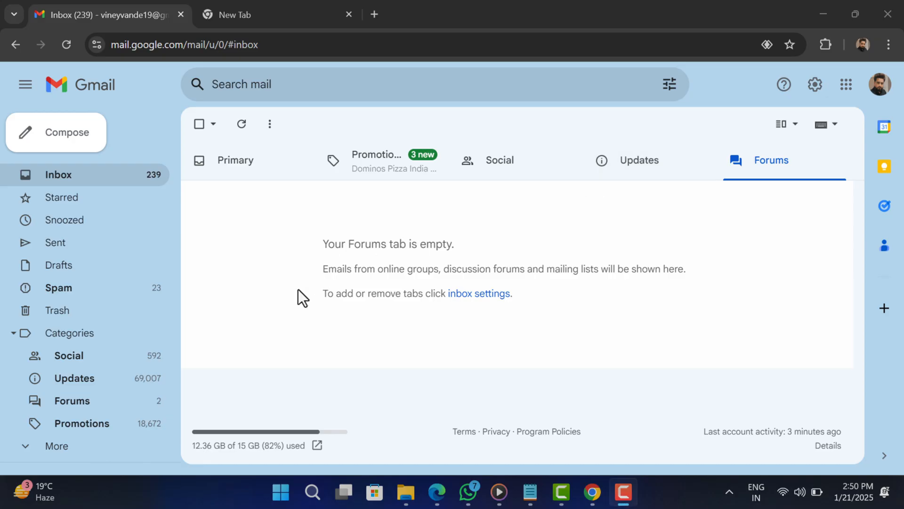
{"action": "mouse_move", "coordinate": [259, 341]}
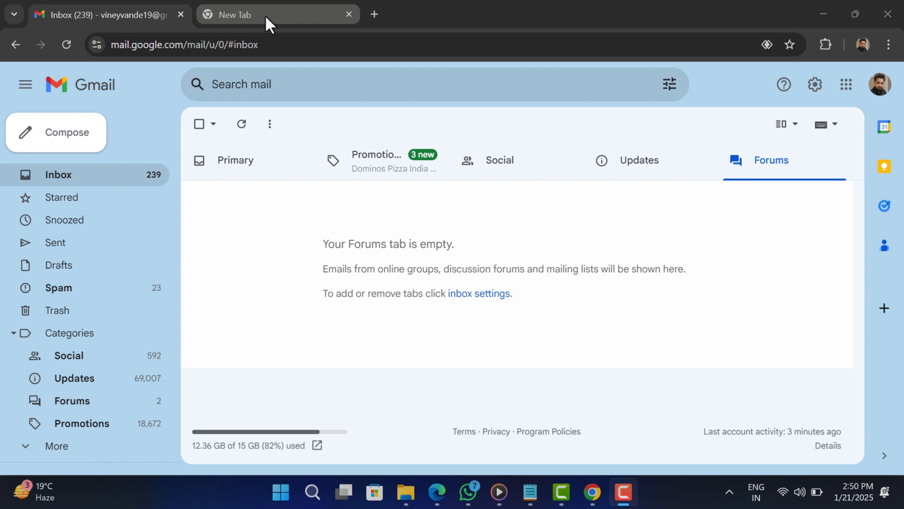
Step: Go to the Hide Gemini extension's Chrome Web Store page
{"action": "type", "text": "https://chromewebstore.google.com/detail/hide-gemini/ggneoaeoplbpehkojnifancipajnhcbp?authuser=1"}
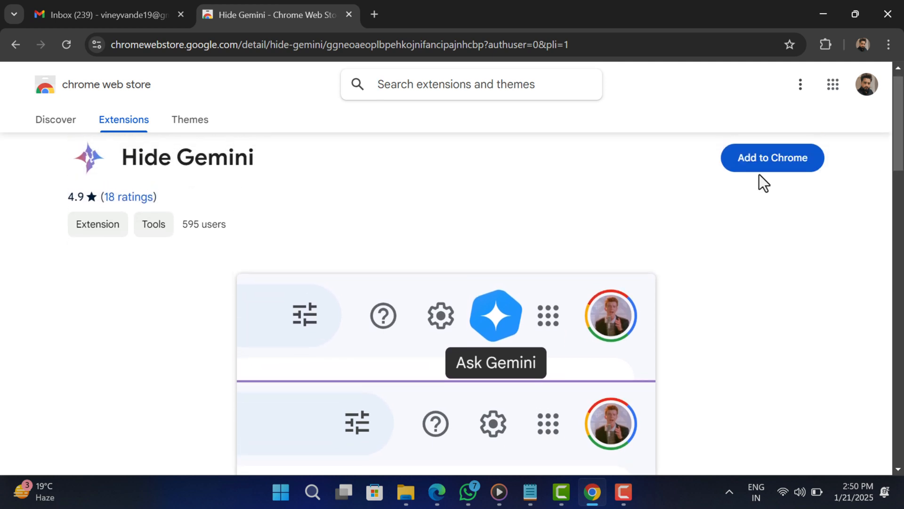
Step: Add Hide Gemini to Chrome and dismiss the added notice
{"action": "left_click", "coordinate": [772, 157]}
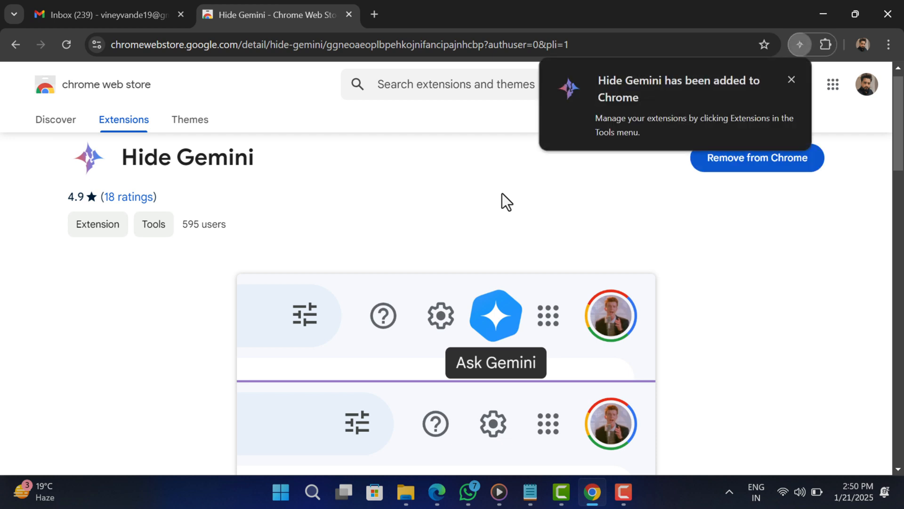
{"action": "mouse_move", "coordinate": [826, 45]}
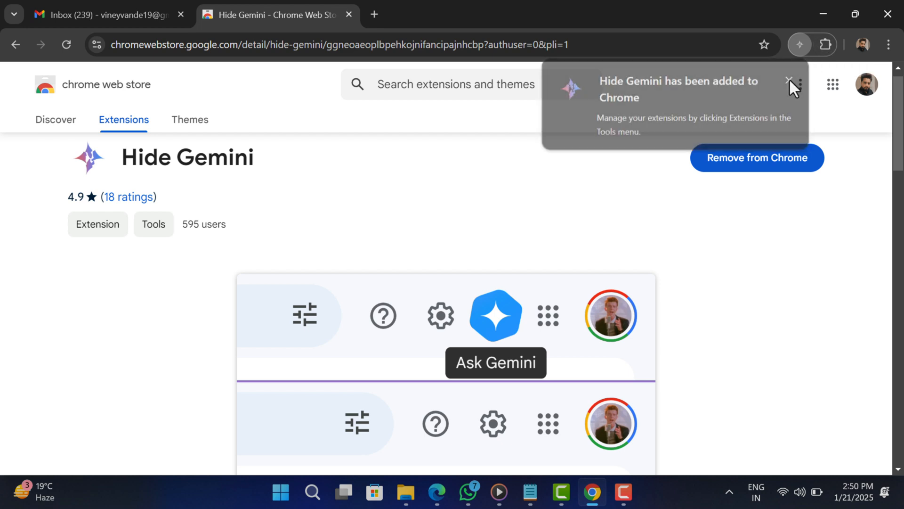
{"action": "left_click", "coordinate": [825, 45]}
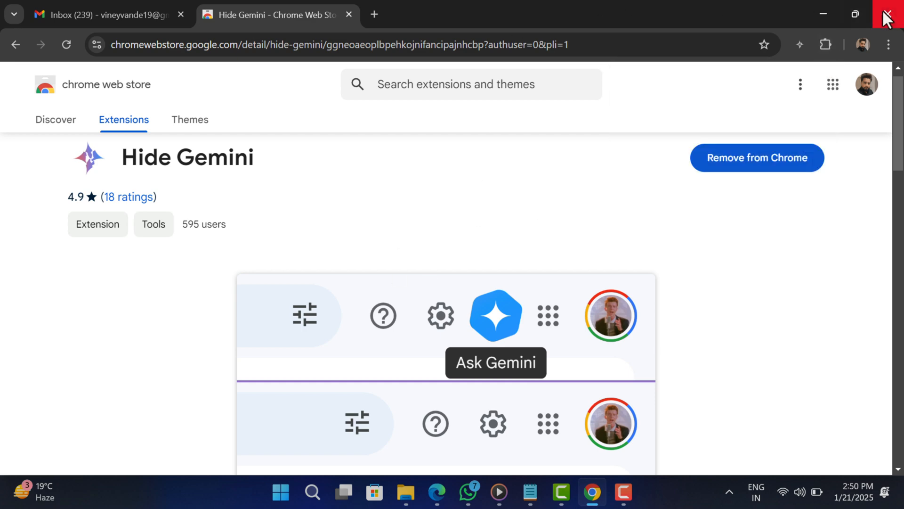
Step: Restart Chrome and reopen the Gmail inbox
{"action": "left_click", "coordinate": [328, 492]}
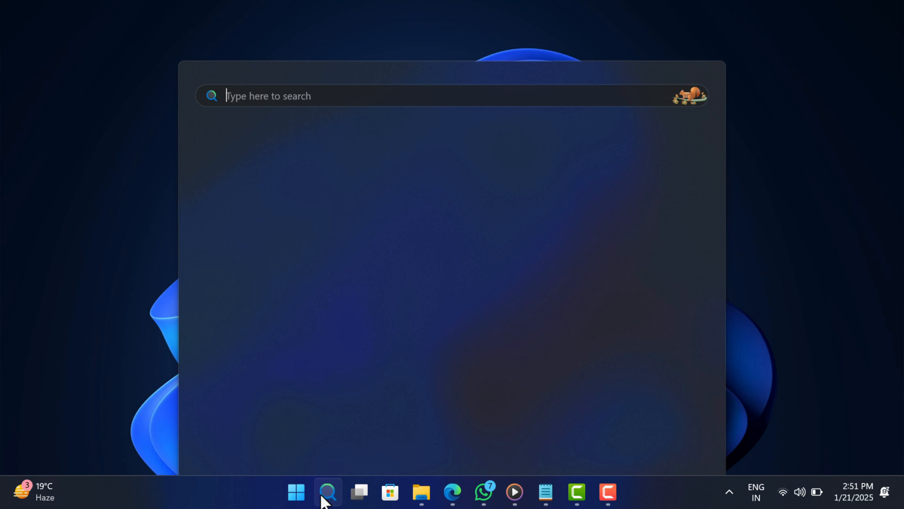
{"action": "left_click", "coordinate": [327, 491]}
{"action": "type", "text": "gmai"}
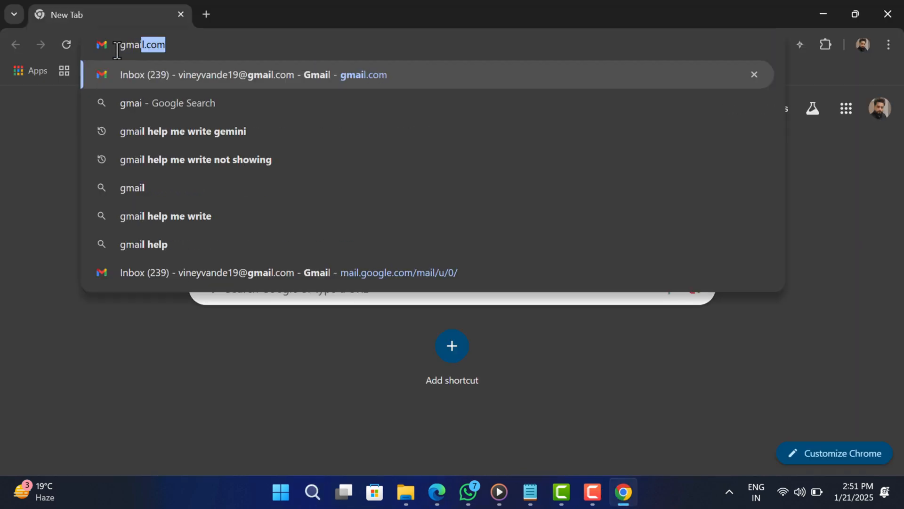
{"action": "left_click", "coordinate": [254, 74]}
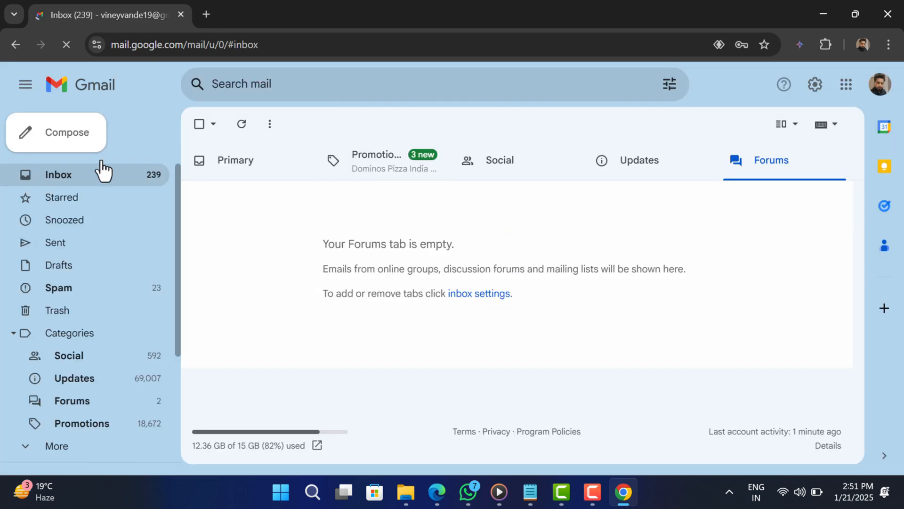
Step: Start a new Gmail message to check for the Help me write button
{"action": "left_click", "coordinate": [56, 131]}
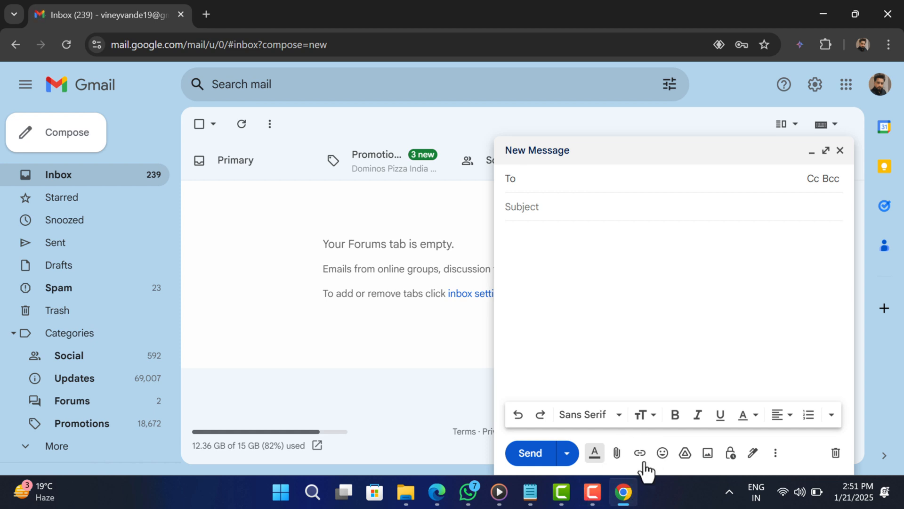
{"action": "mouse_move", "coordinate": [344, 348]}
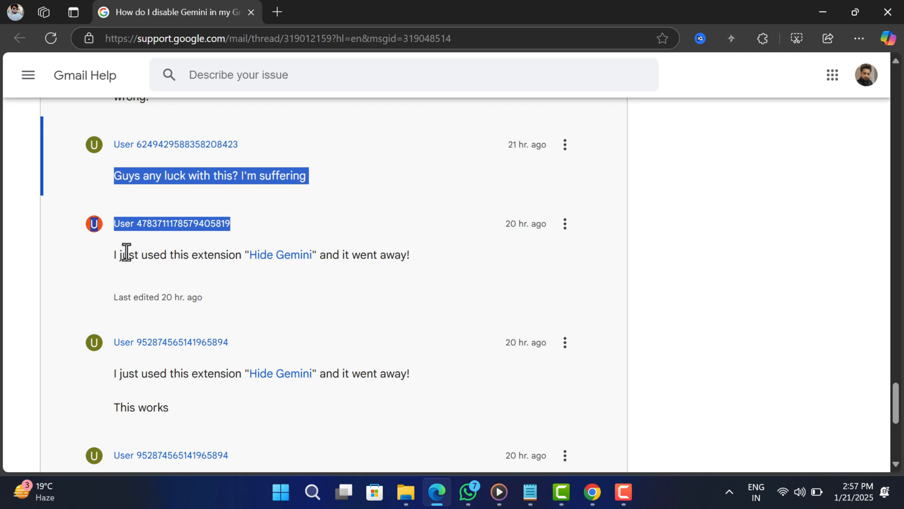
Step: Scroll the support thread to the replies recommending Hide Gemini
{"action": "scroll", "scroll_direction": "down", "scroll_amount": 3}
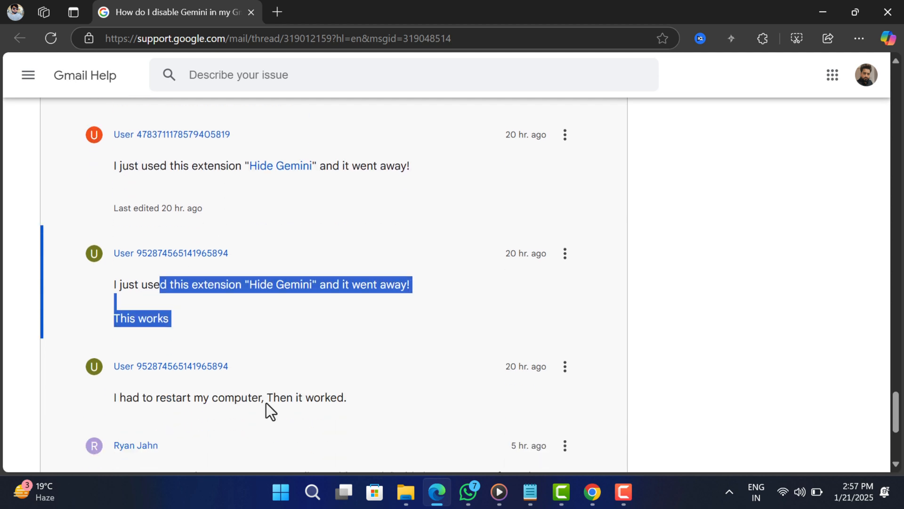